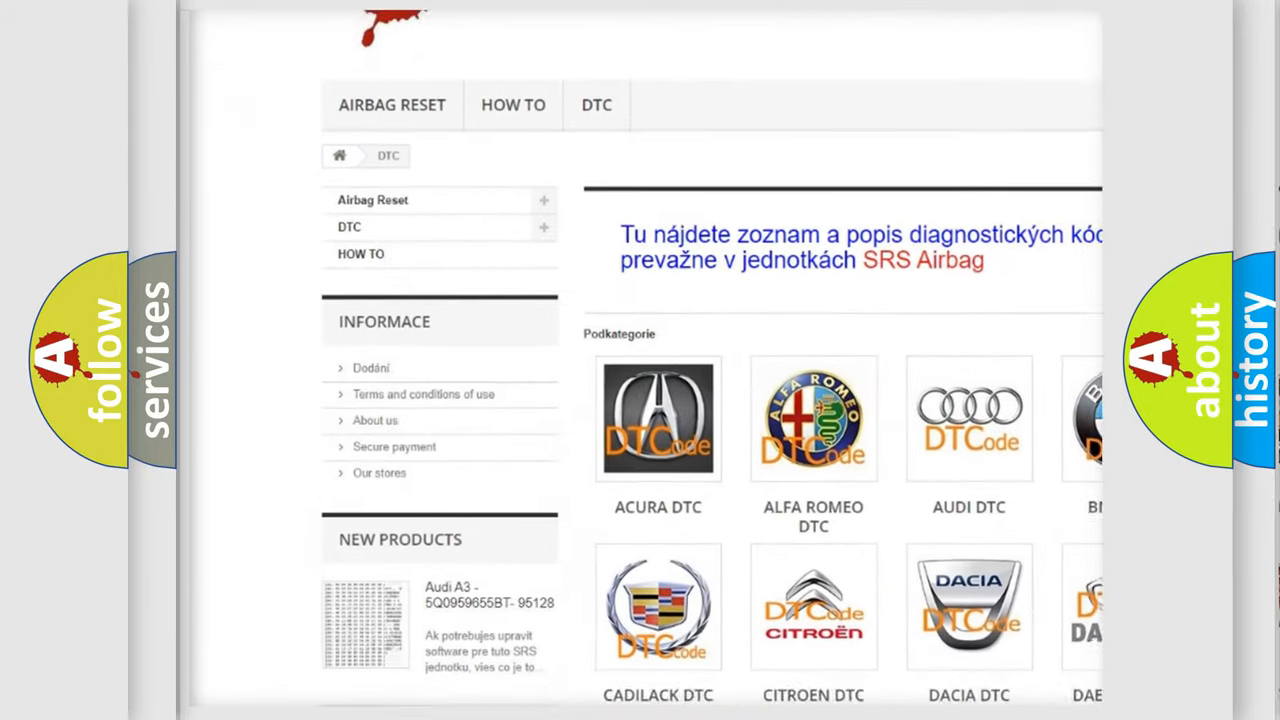
# Advance past the Definition and Description slides to the Cause slide for Mazda U2616
pyautogui.scroll(-3)
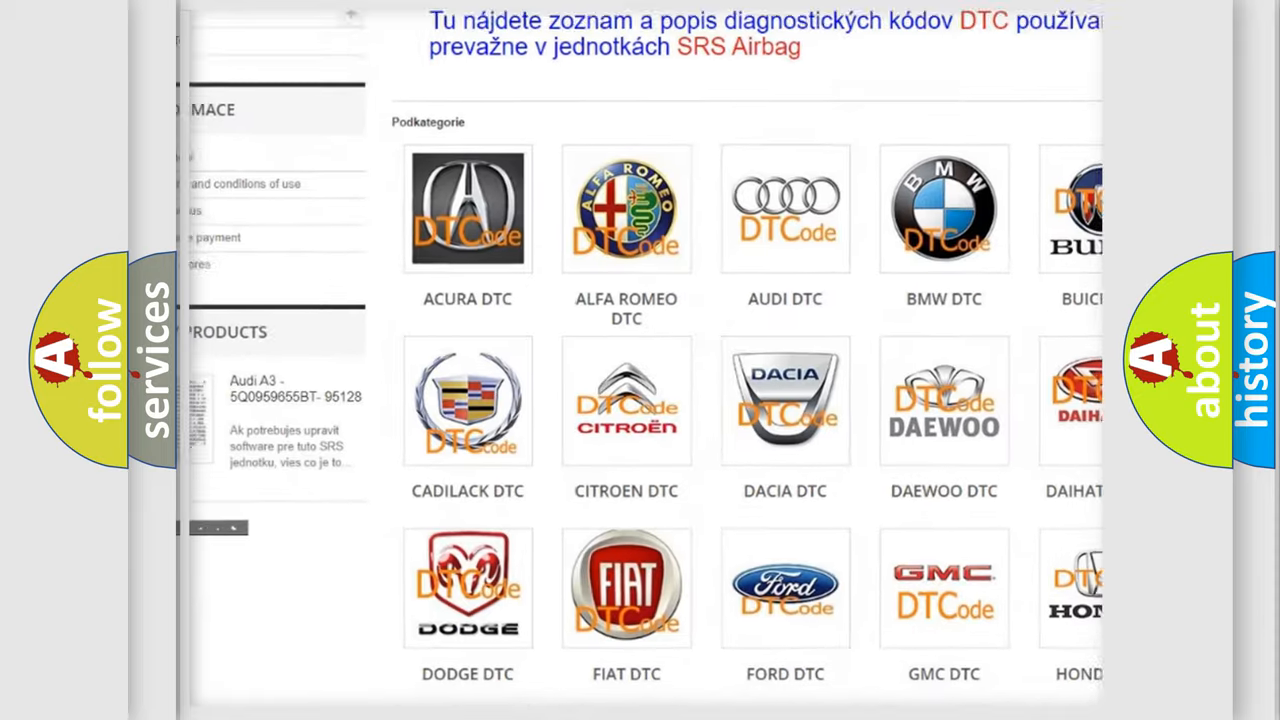
pyautogui.scroll(-3)
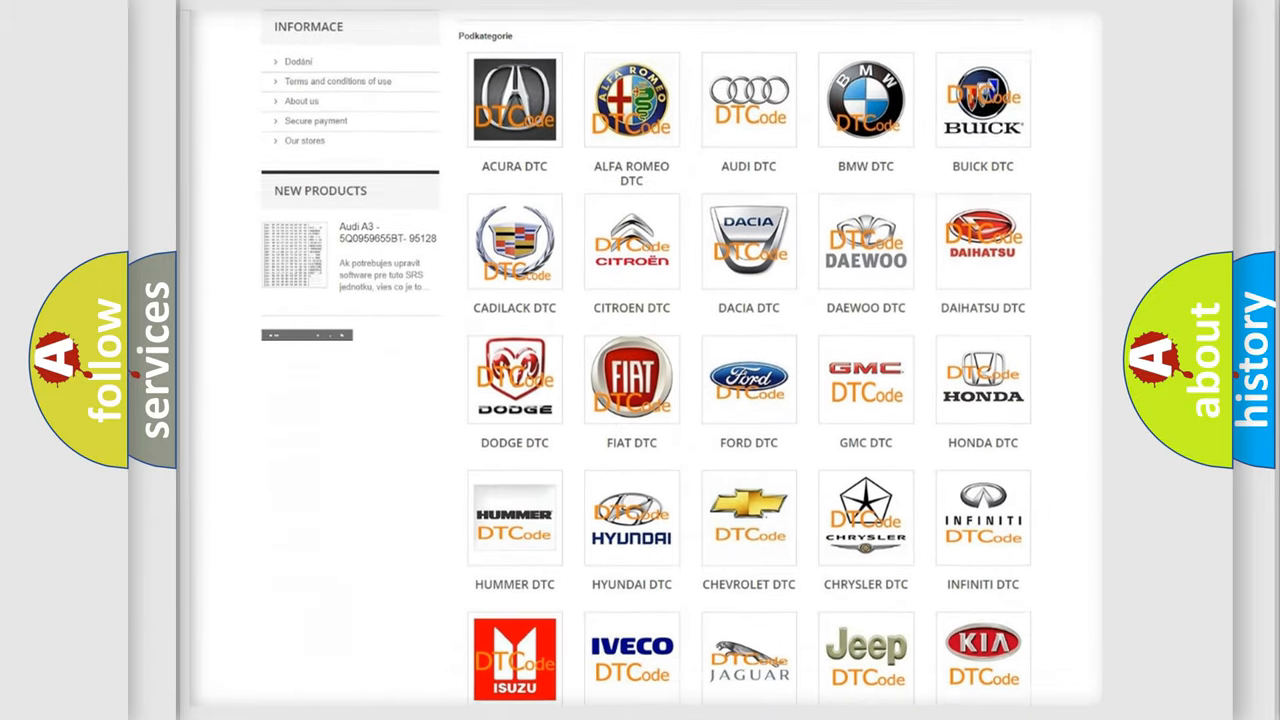
pyautogui.scroll(-3)
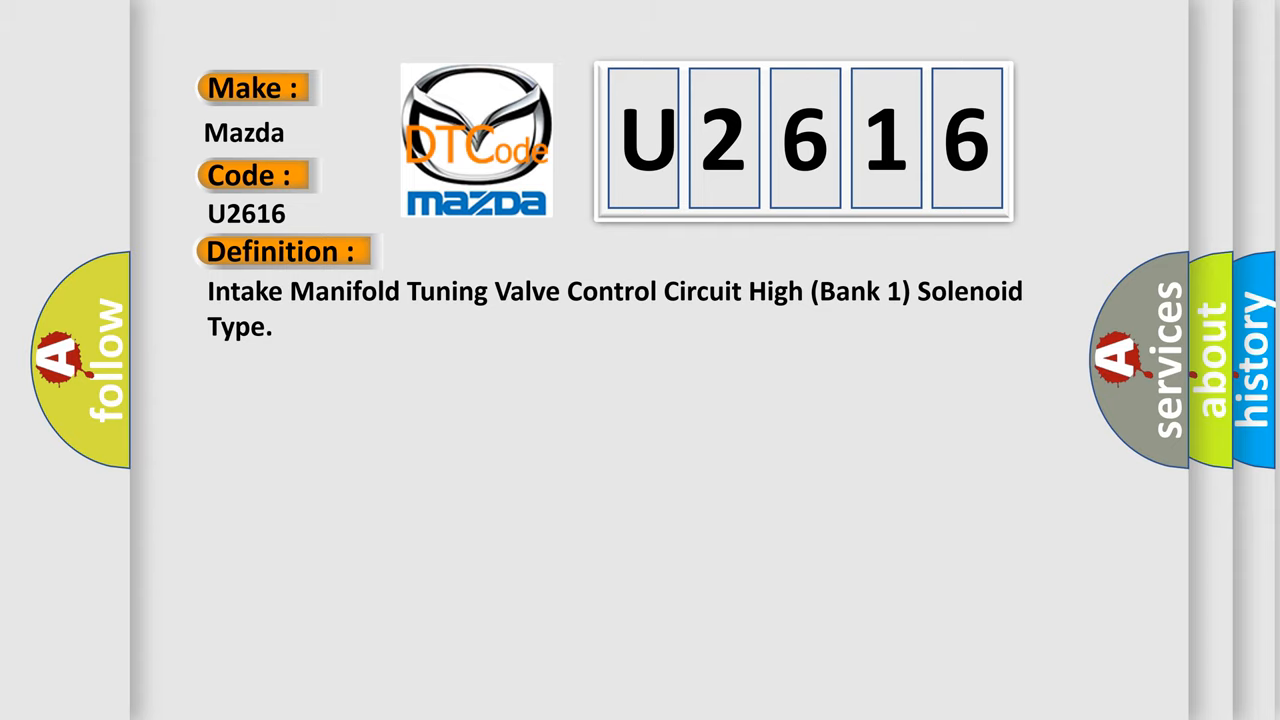
pyautogui.click(520, 252)
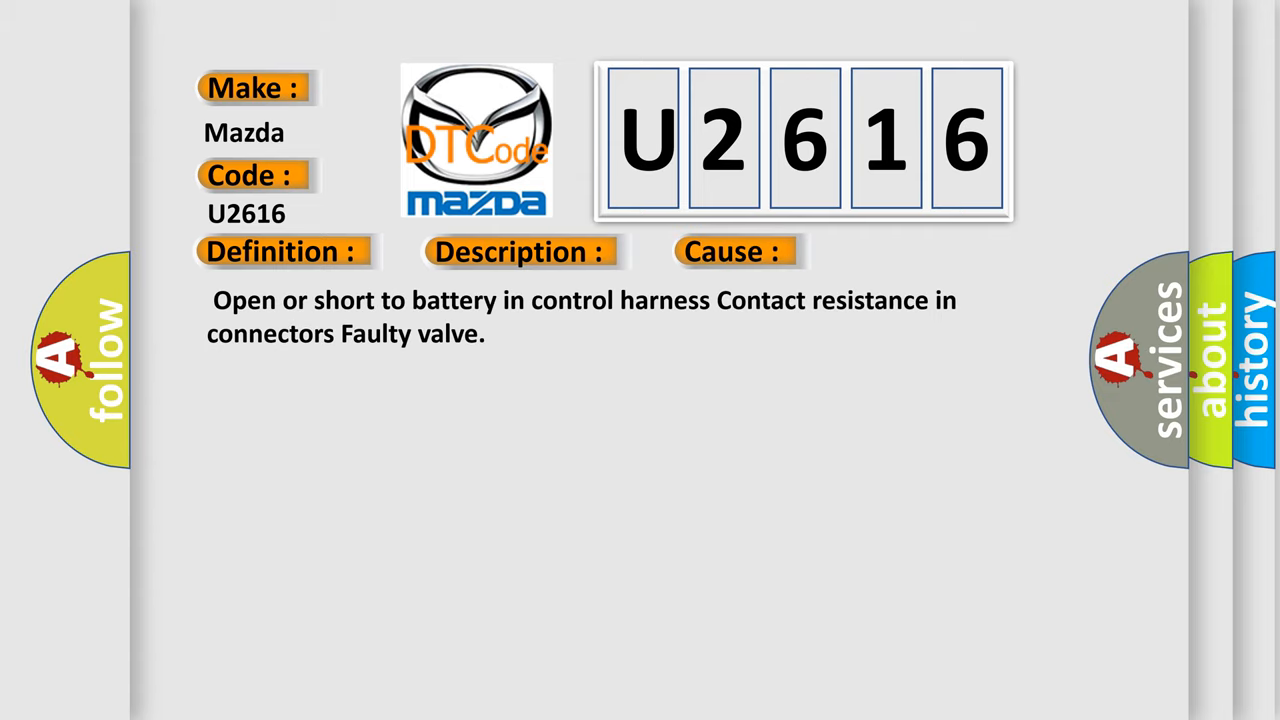